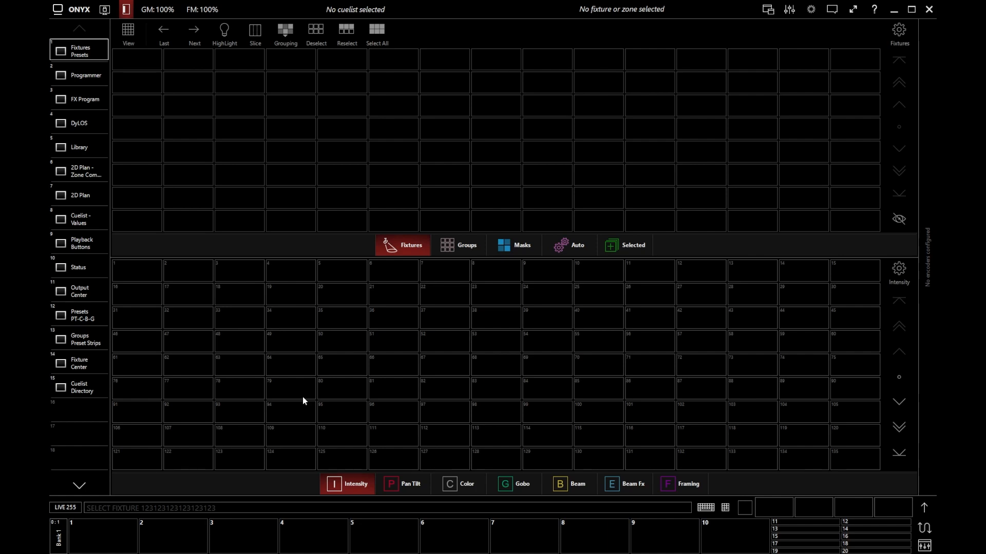
mouse_move(299, 402)
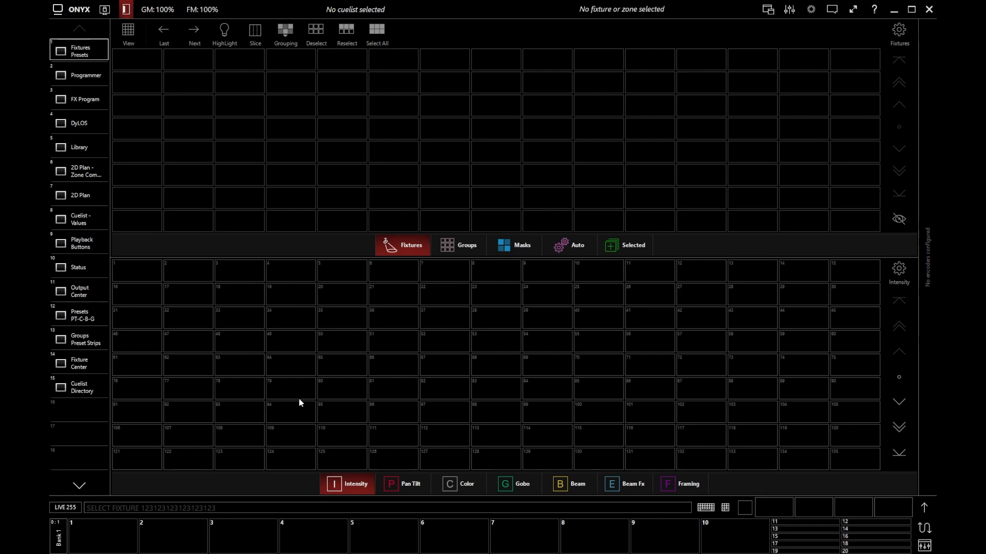
mouse_move(73, 13)
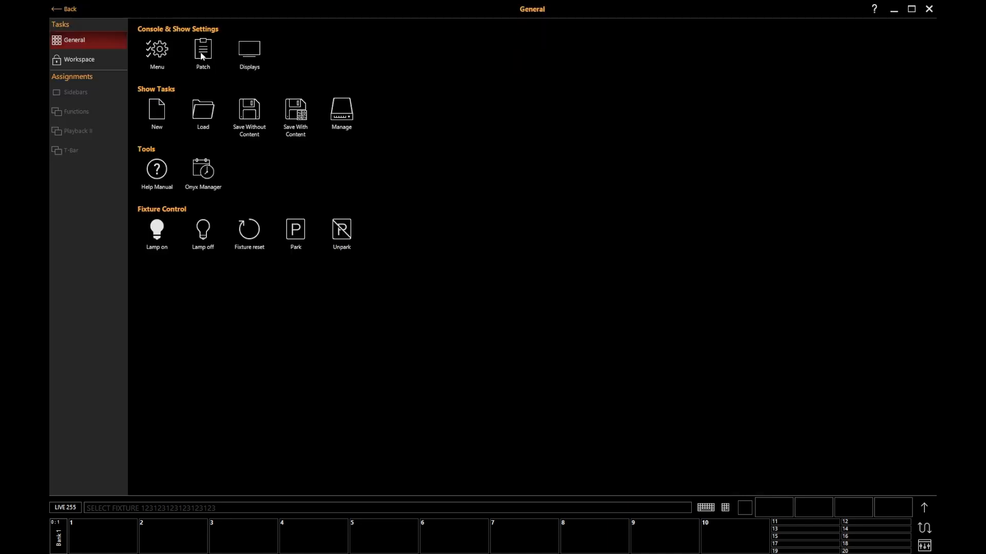
Step: Bring up the Patch screen with the empty fixture list for universe 1
click(202, 54)
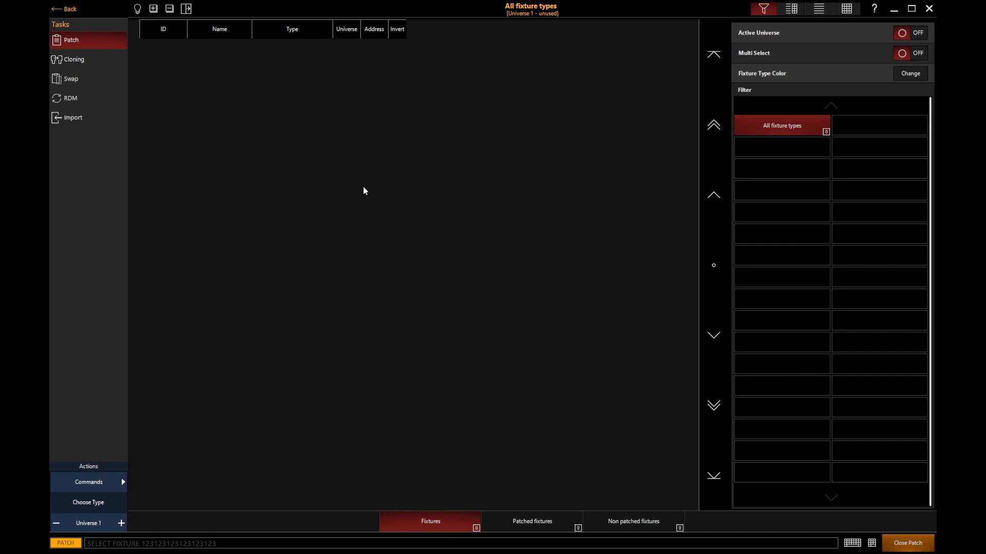
Step: Show the Import Patch Data page from the Tasks sidebar
click(73, 117)
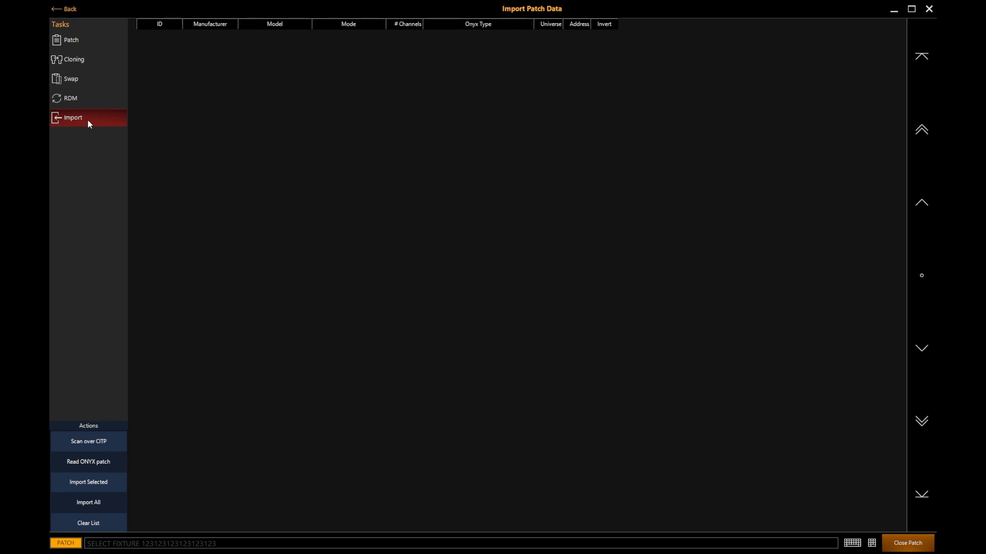
Step: Return from the import page to the main patch list
click(71, 40)
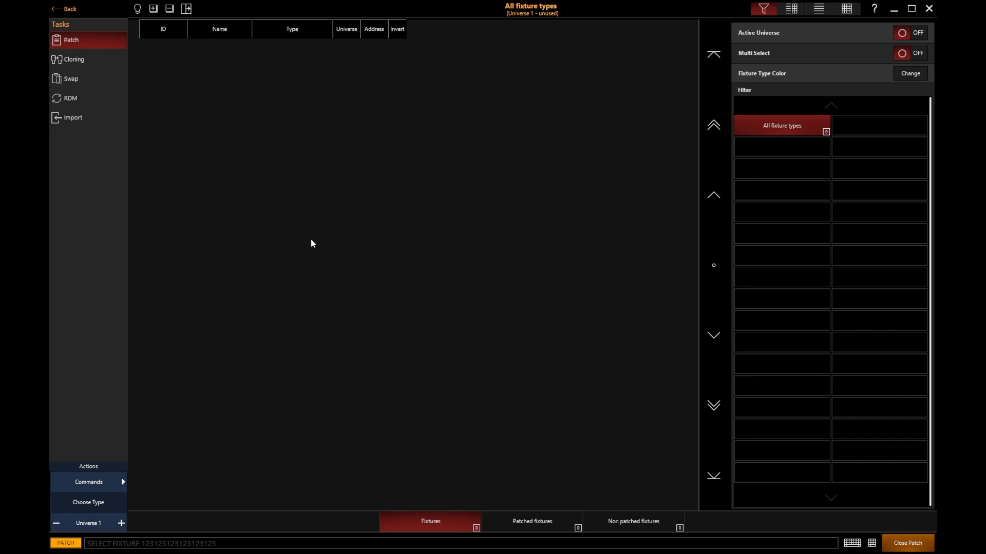
Step: Start a New fixture from the patch Commands, showing the fixture library
click(88, 482)
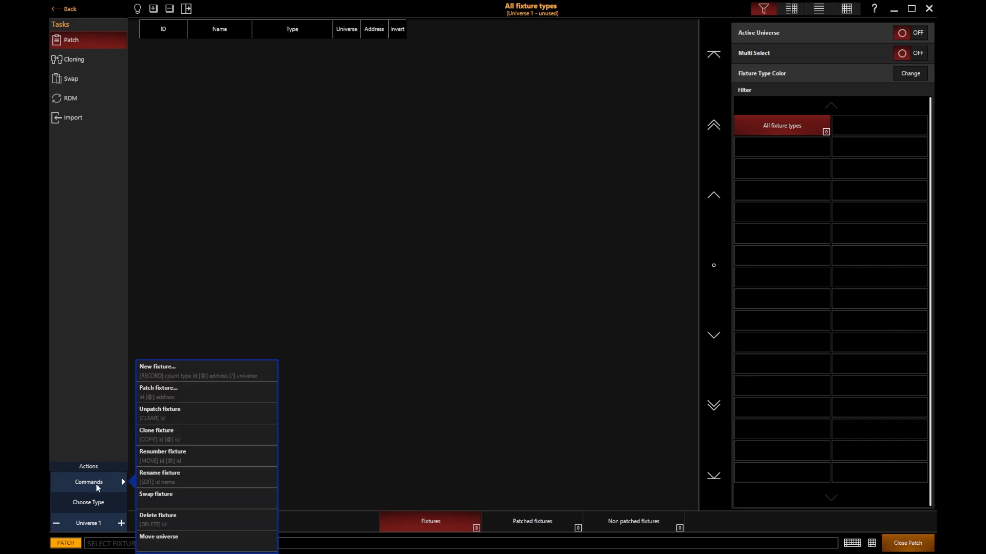
mouse_move(209, 371)
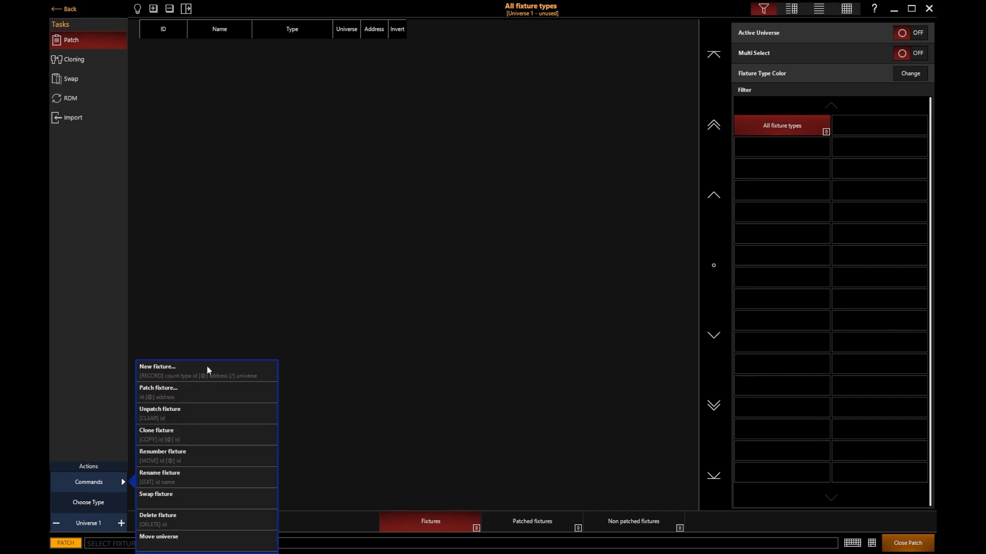
click(157, 370)
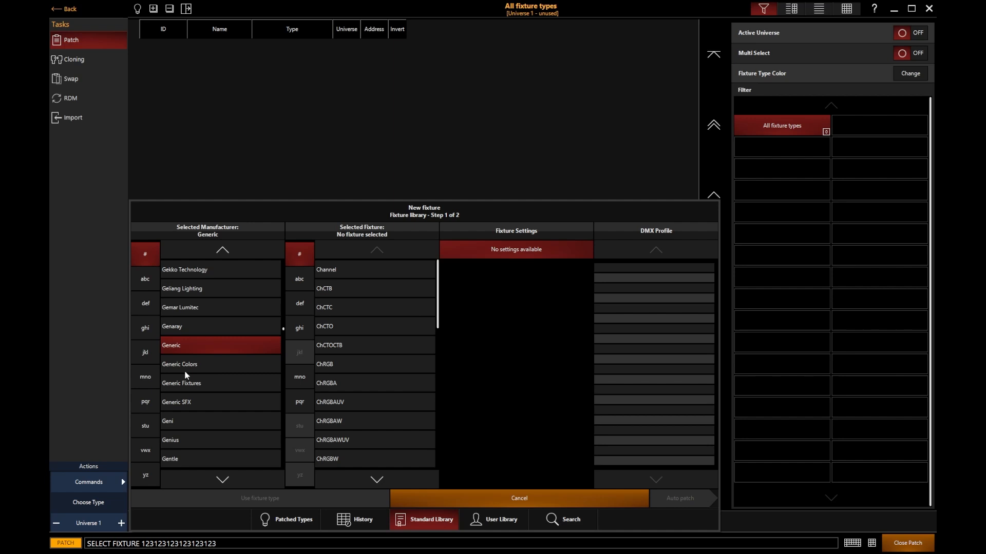
mouse_move(176, 369)
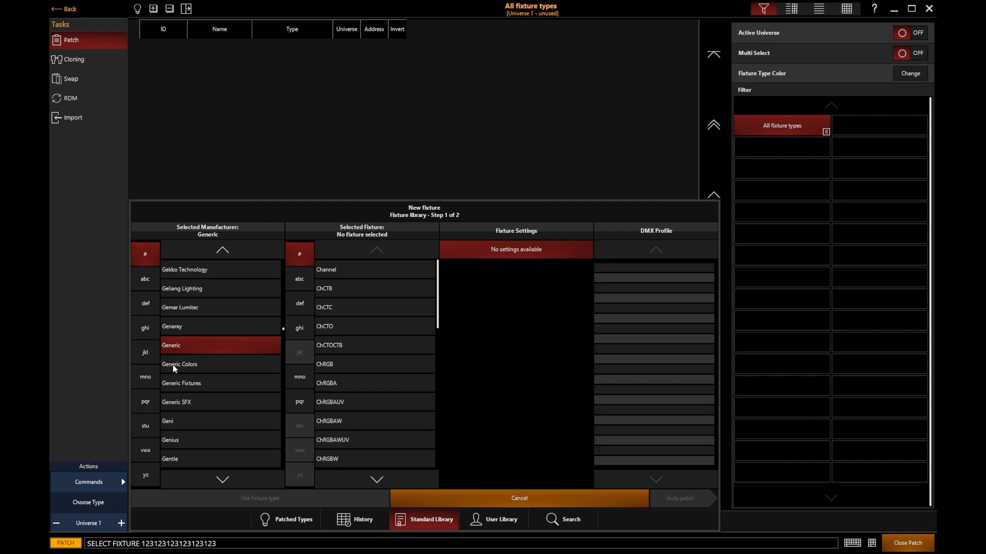
Step: Search the fixture library for 'Fuze Max Spot' to find the Elation Fuze Max Spot
click(561, 519)
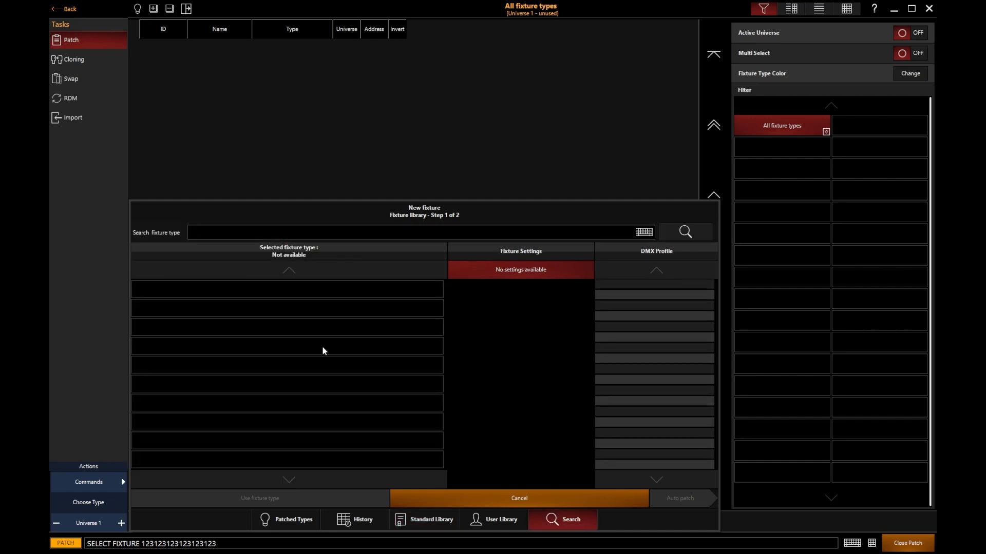
text(Fuze Max Spot)
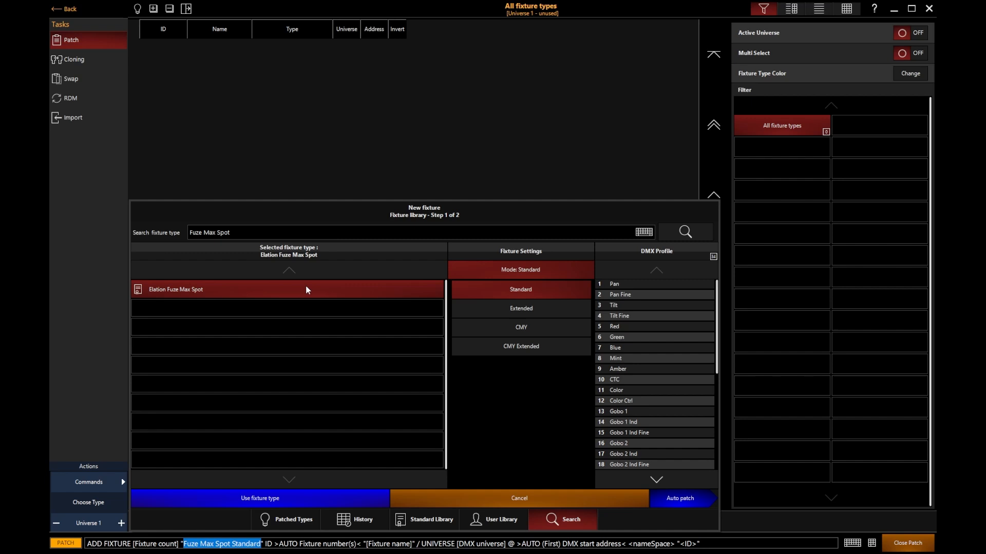
mouse_move(240, 284)
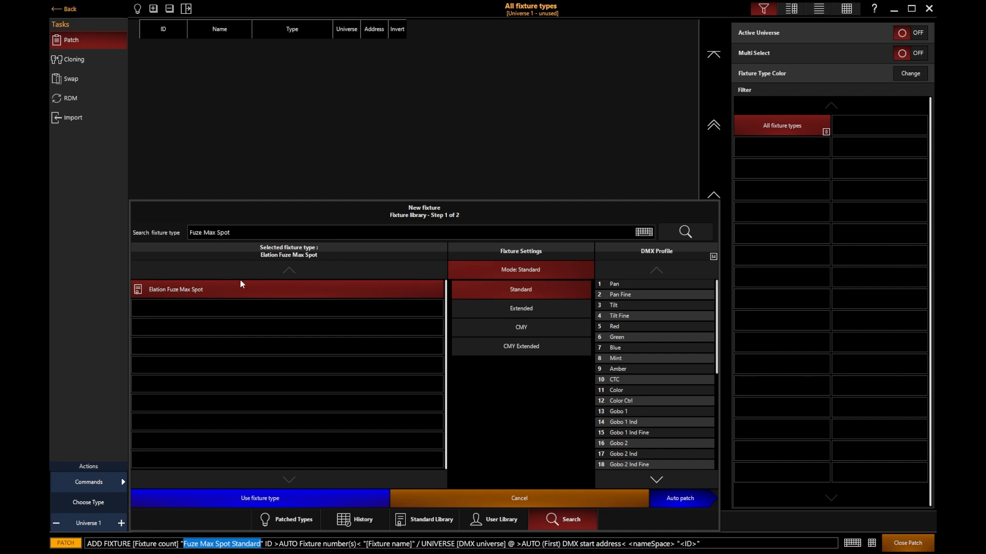
mouse_move(564, 394)
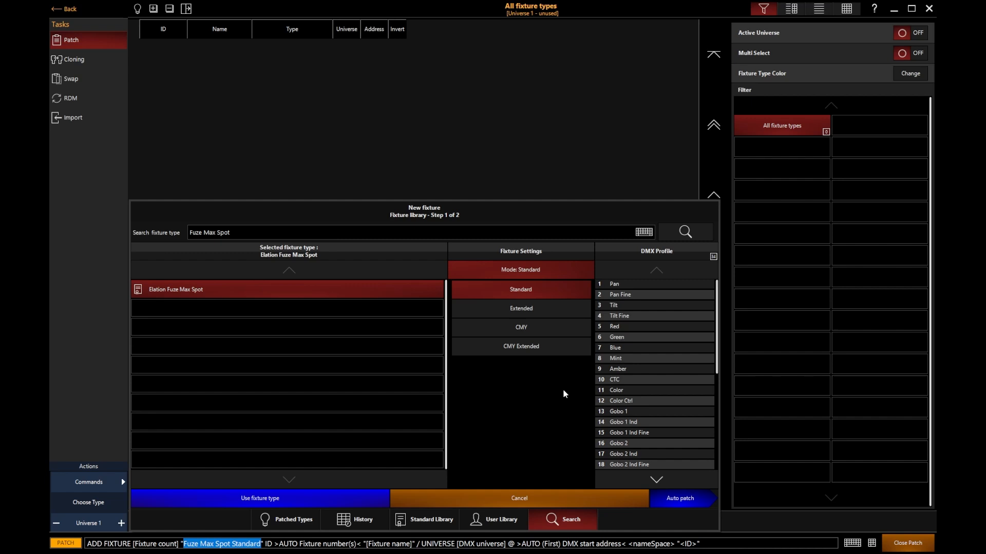
mouse_move(552, 381)
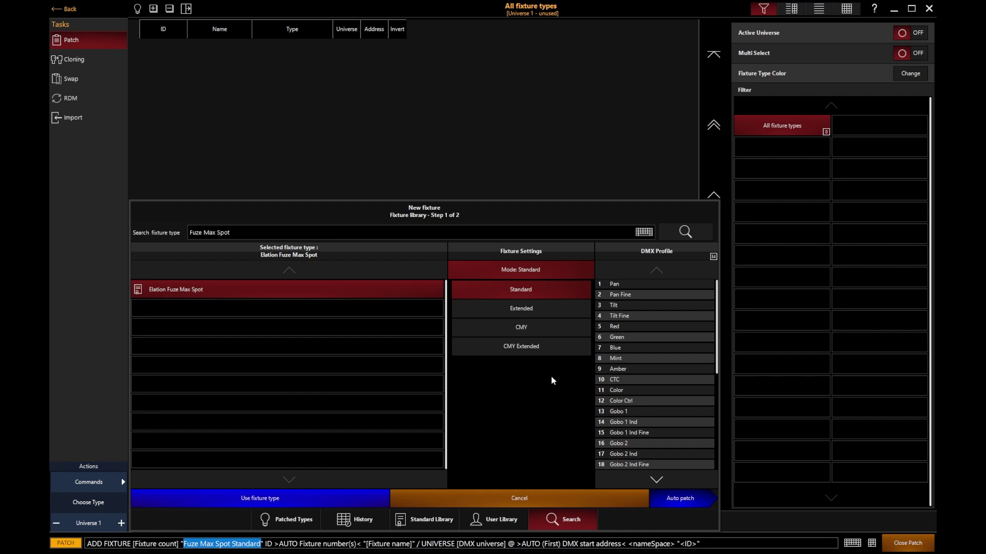
mouse_move(521, 315)
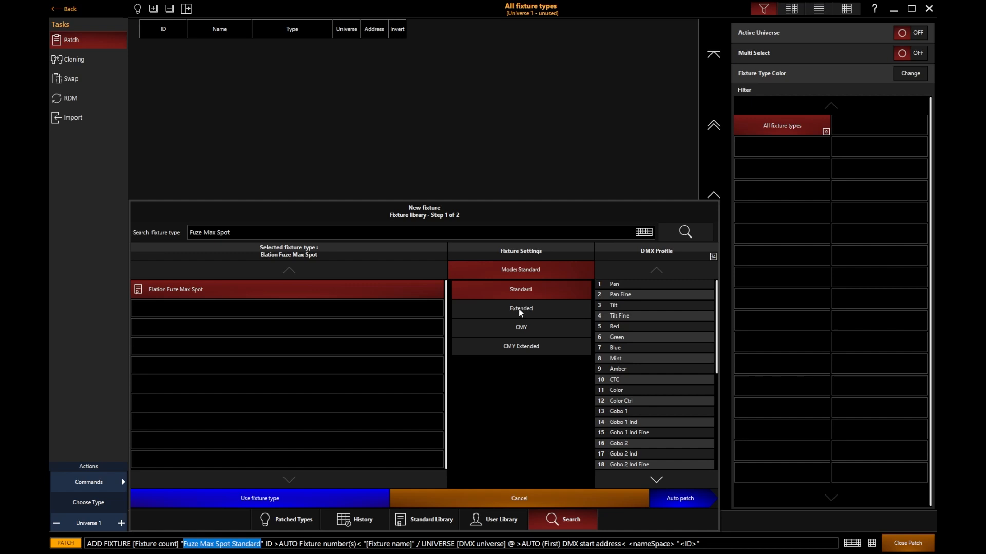
Step: Compare the Extended and Standard DMX profiles, then settle on the 32-channel CMY mode
click(520, 308)
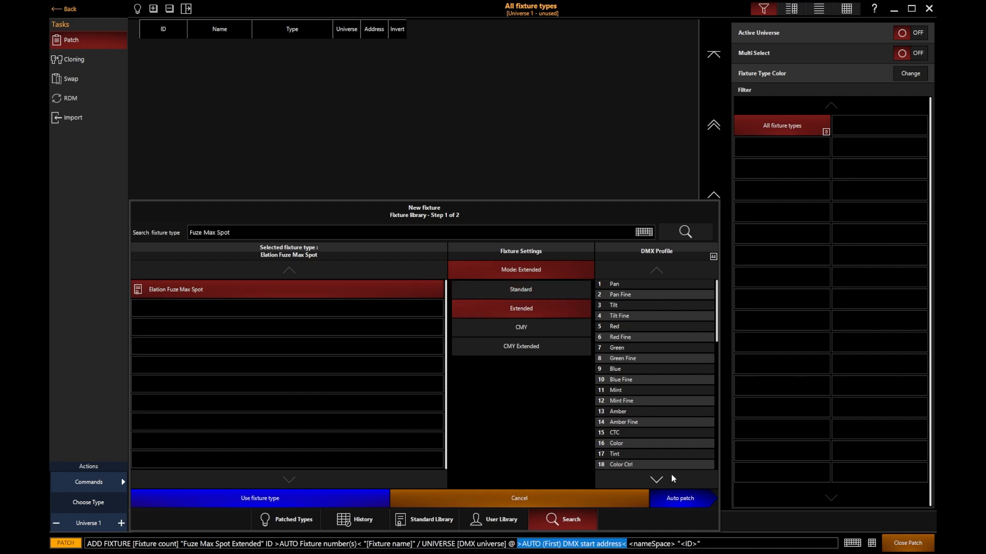
mouse_move(651, 377)
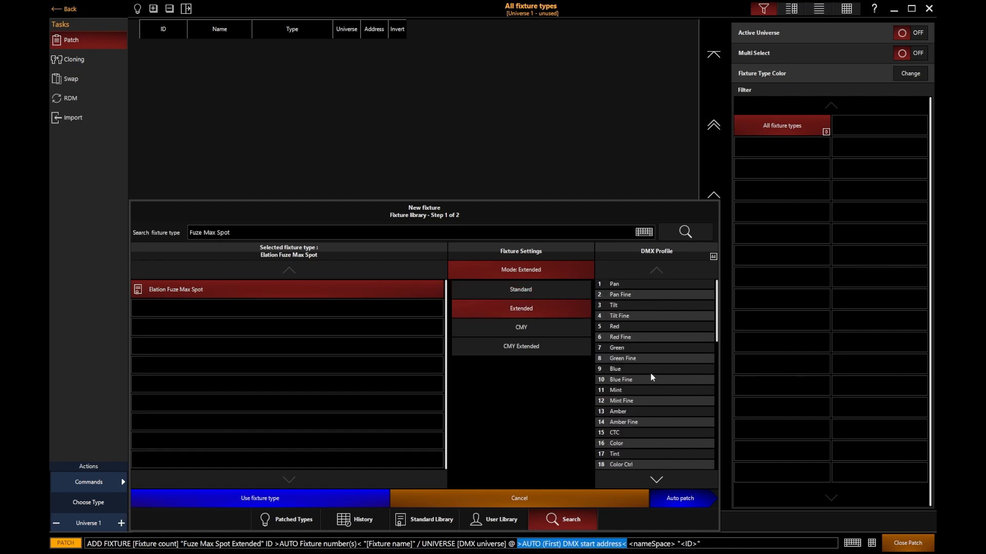
click(520, 289)
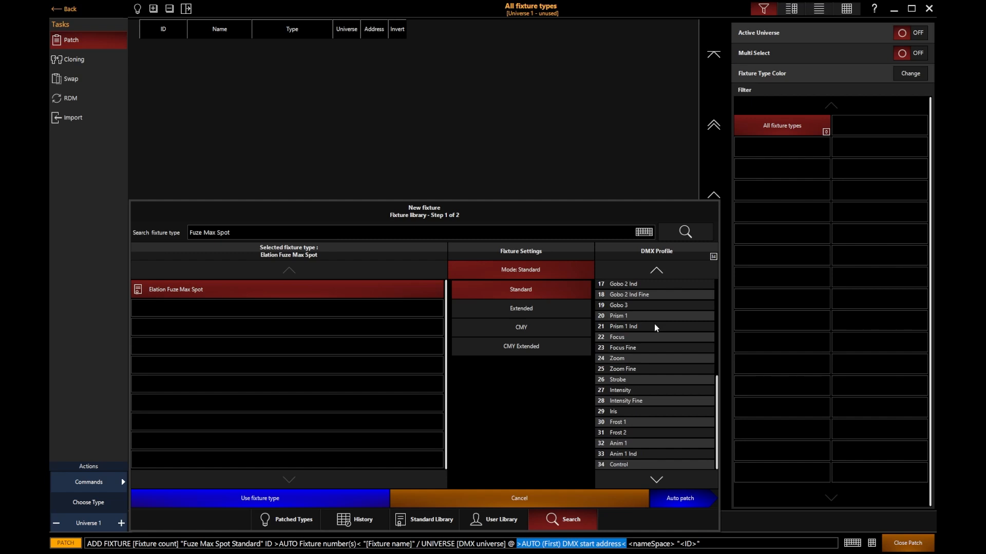
click(521, 308)
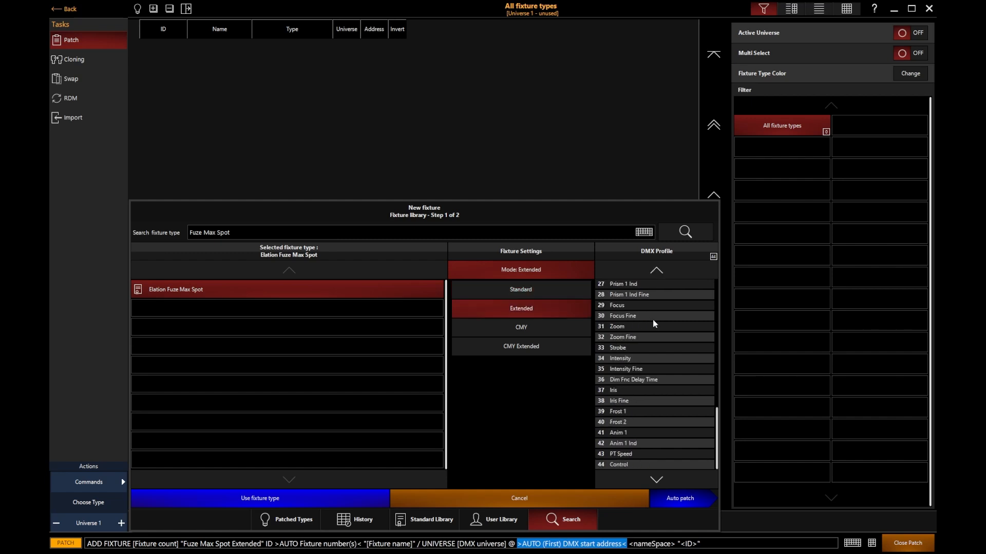
click(656, 270)
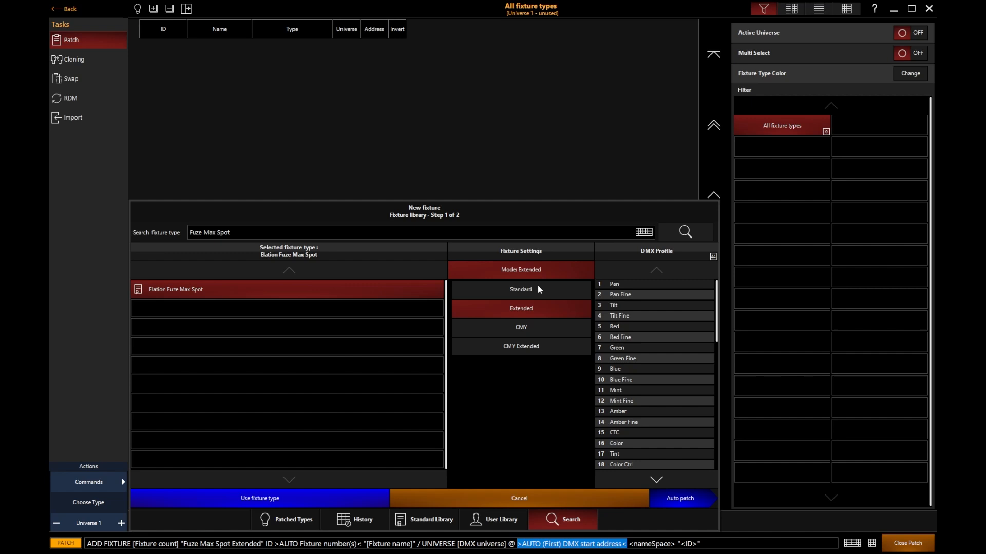
click(521, 327)
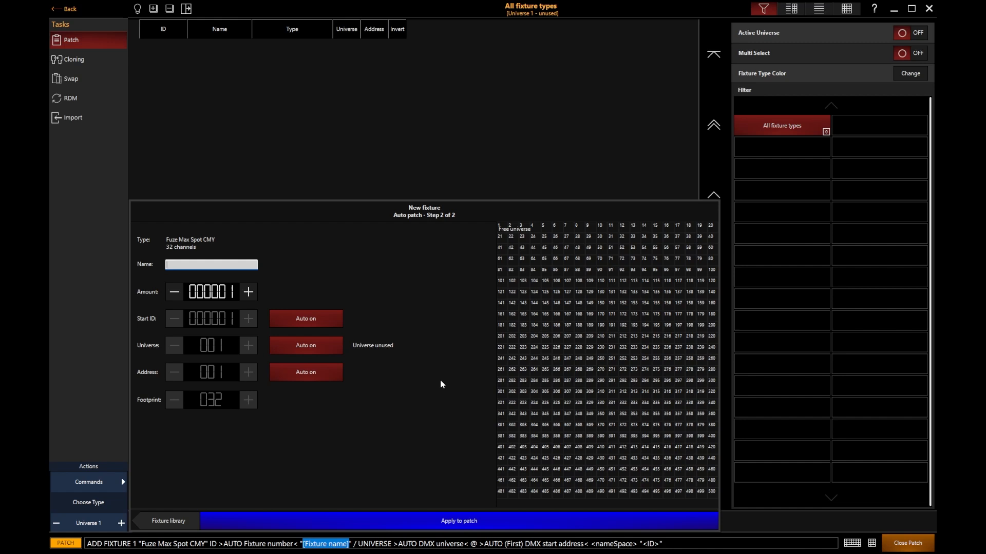
Step: Name the fixtures 'Spots' and switch the Start ID from Auto to manual entry of 101
text(Spot)
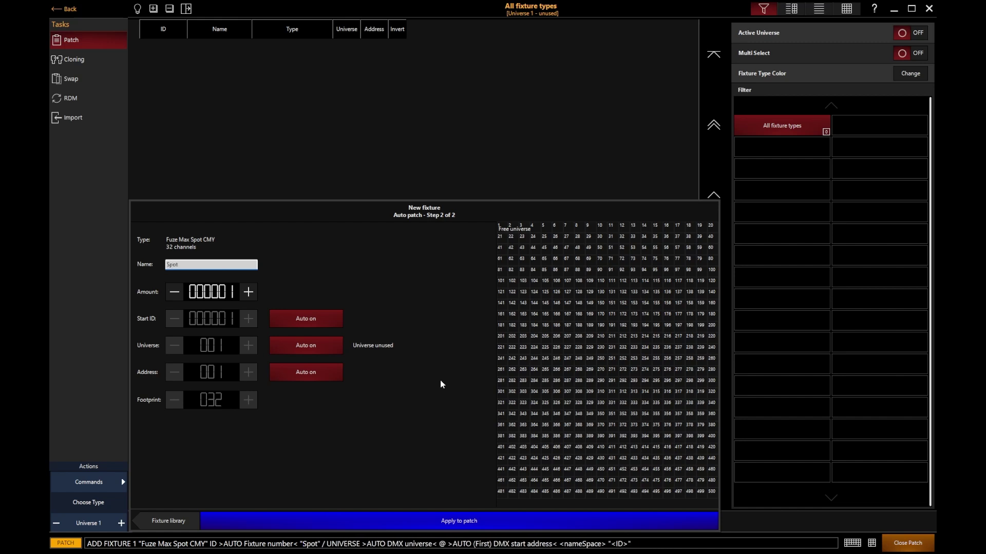
text(s)
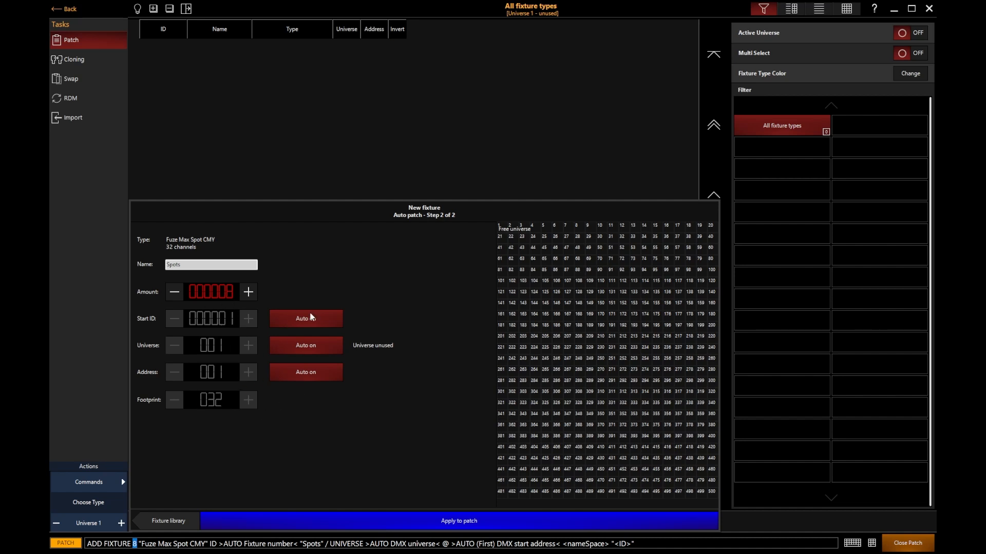
click(306, 318)
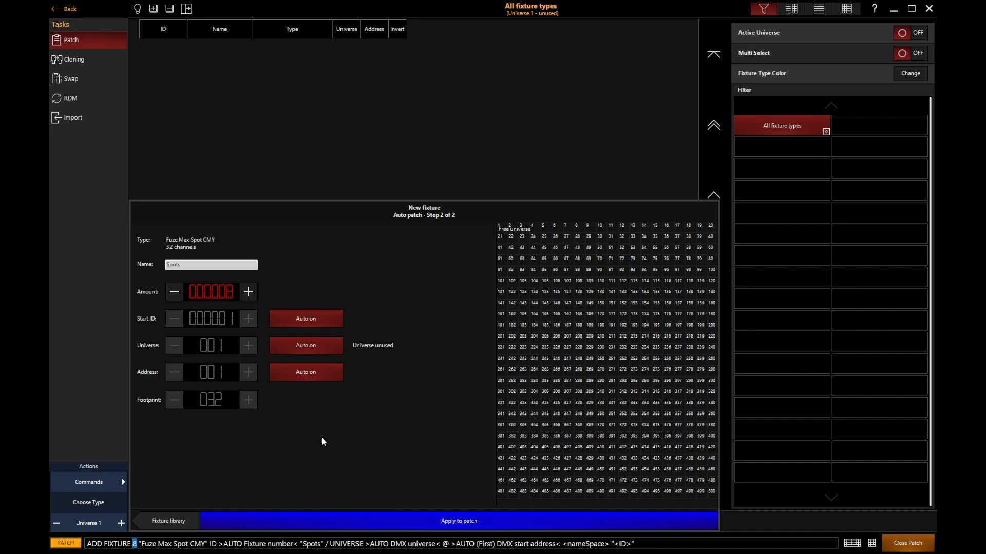
mouse_move(164, 309)
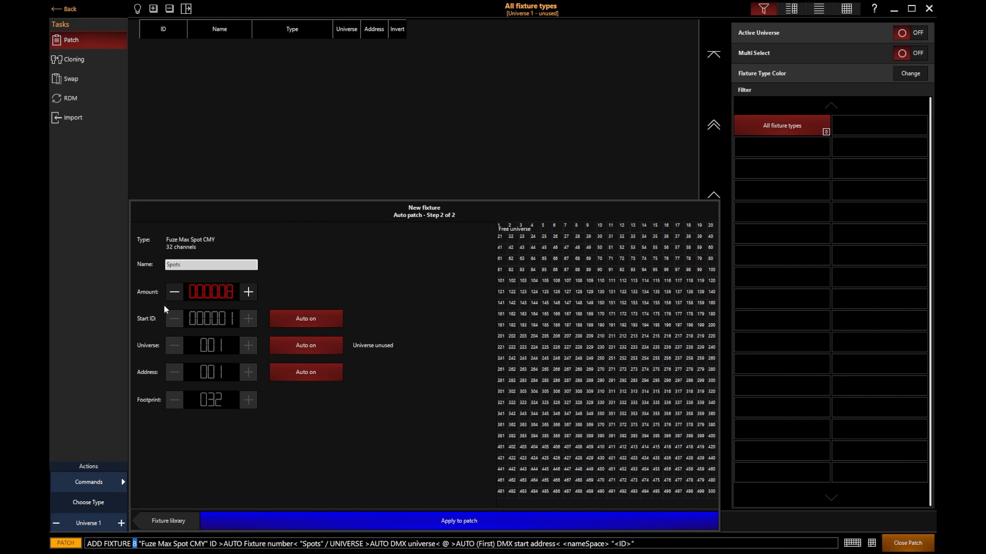
mouse_move(280, 443)
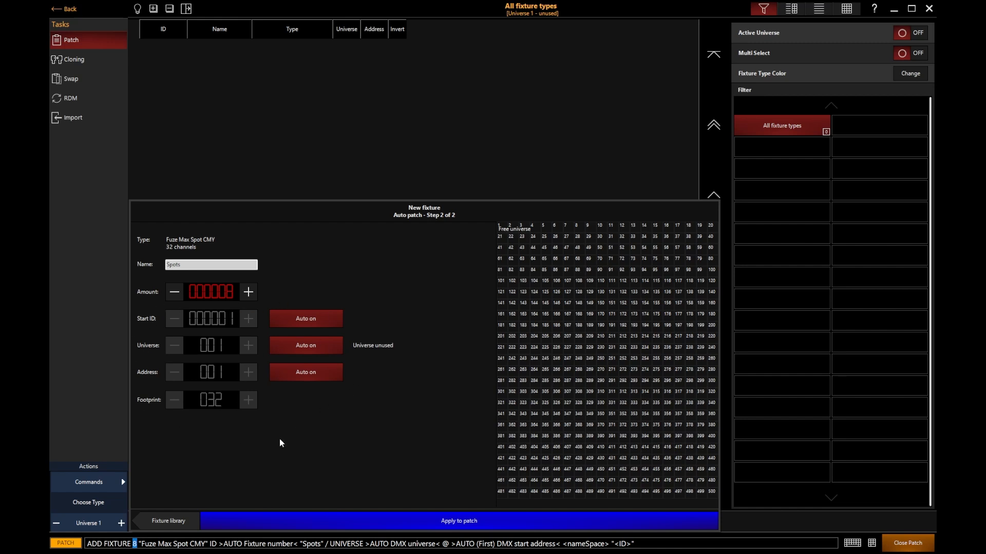
mouse_move(211, 323)
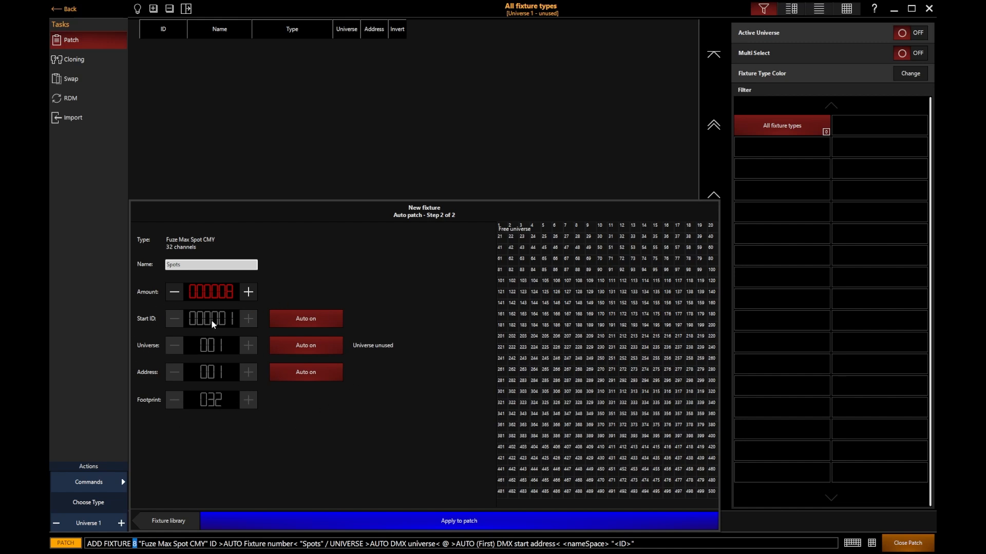
mouse_move(220, 330)
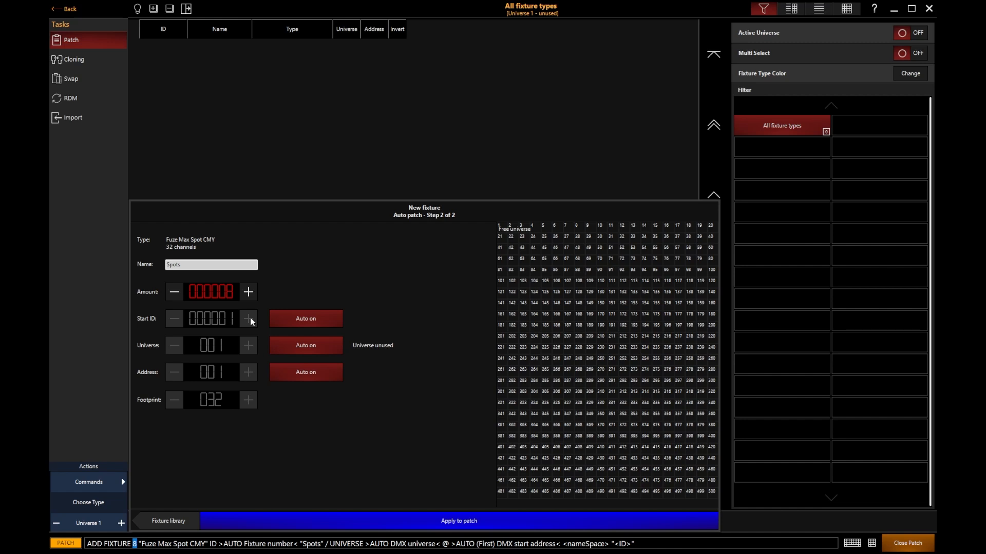
click(305, 318)
text(000101)
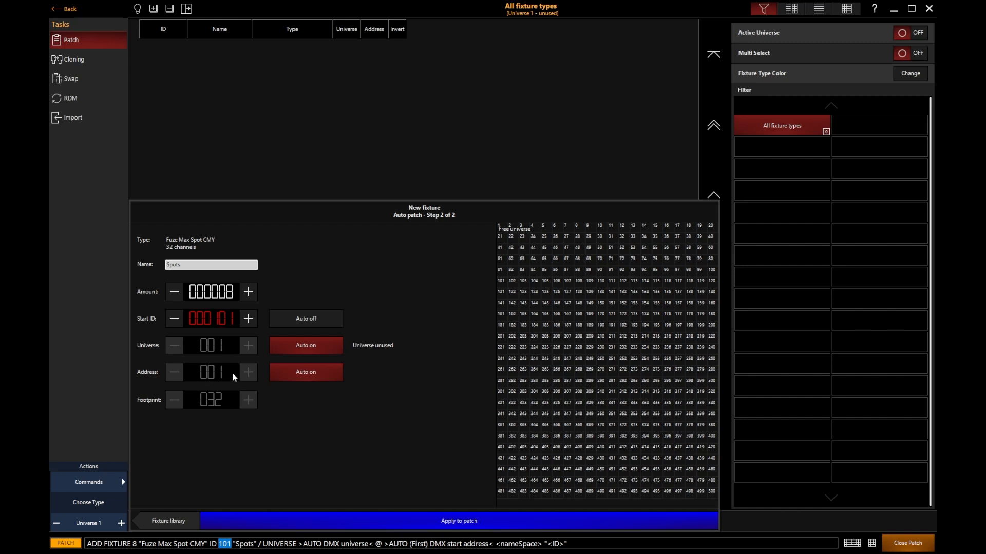
mouse_move(215, 357)
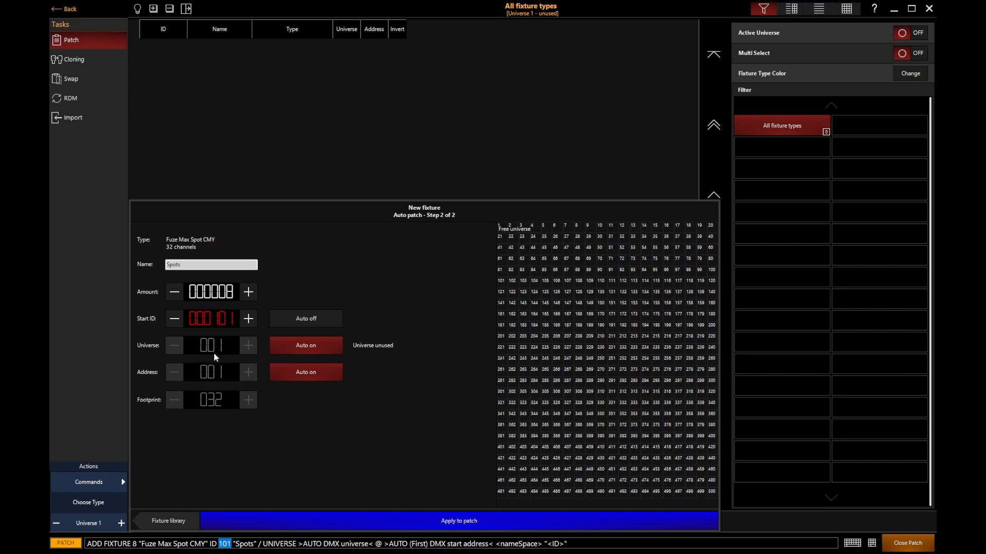
mouse_move(198, 373)
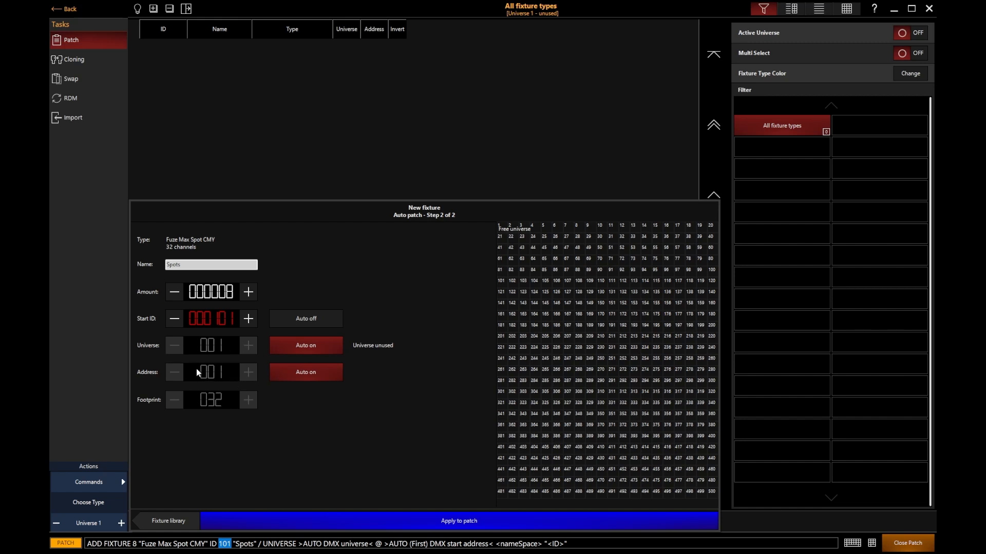
mouse_move(207, 377)
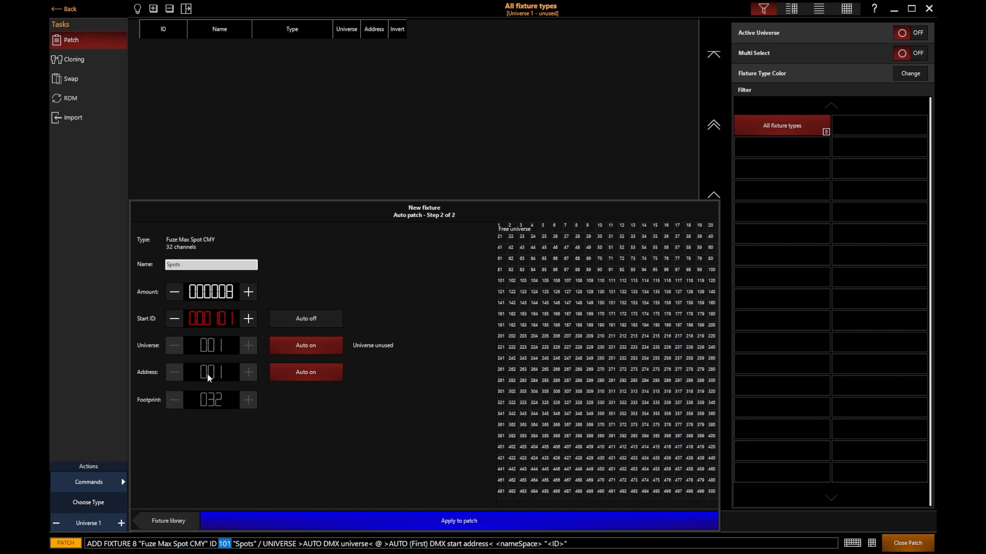
mouse_move(332, 448)
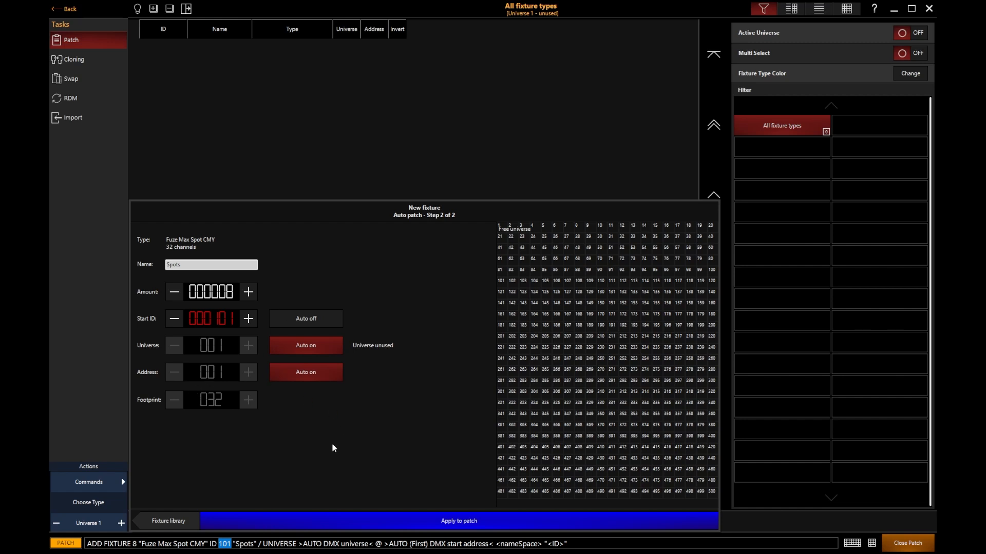
Step: Apply the patch and view Spots 1–8 with IDs 101–108 in the Fixtures list
click(458, 521)
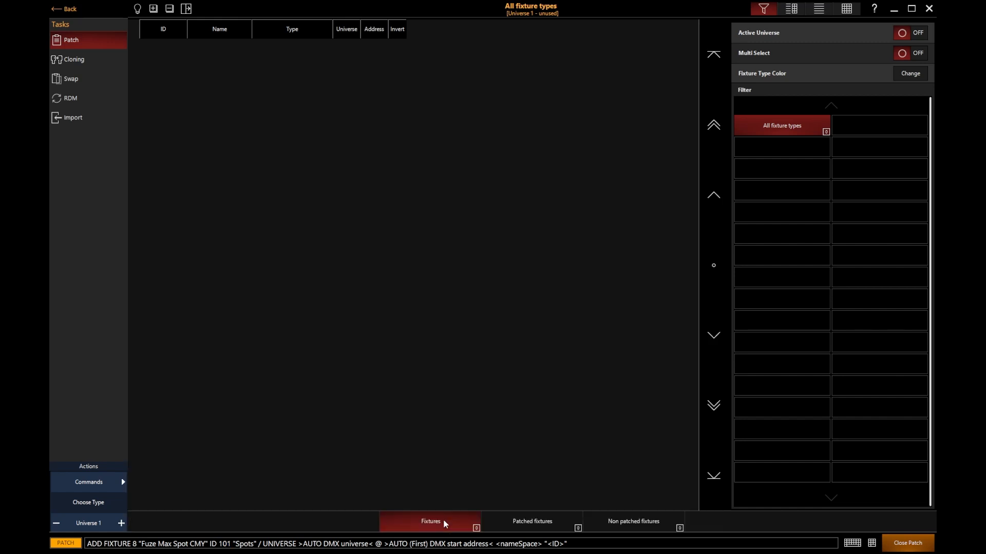
click(430, 523)
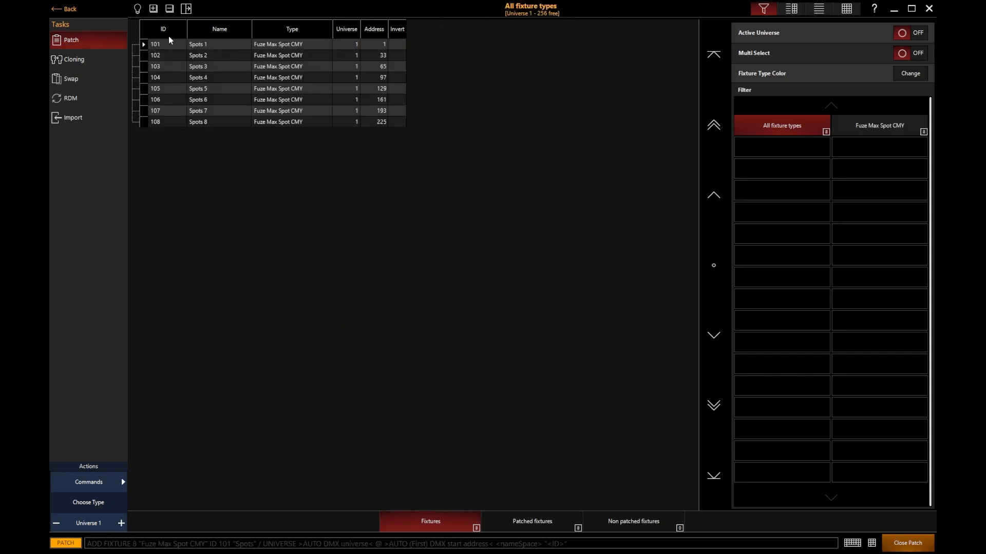
mouse_move(353, 233)
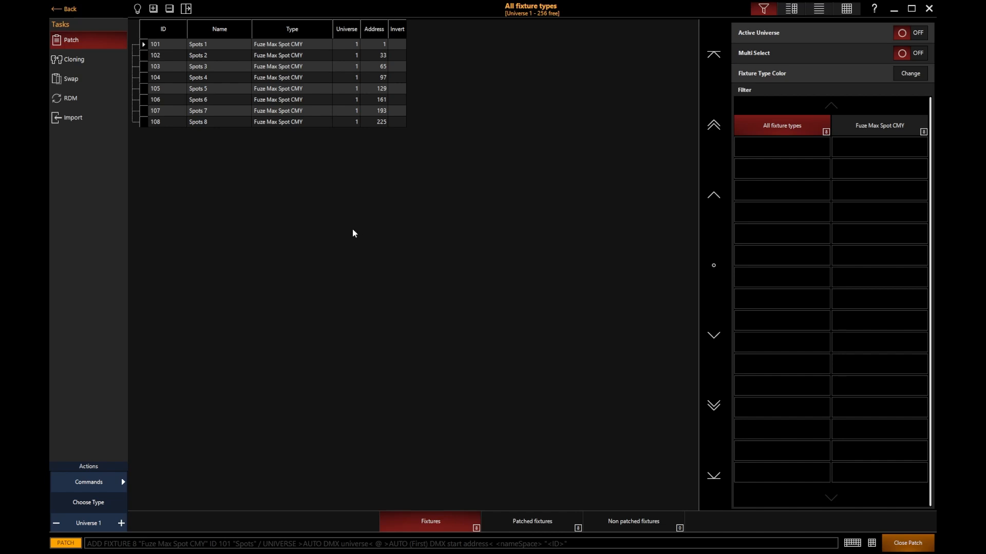
mouse_move(379, 122)
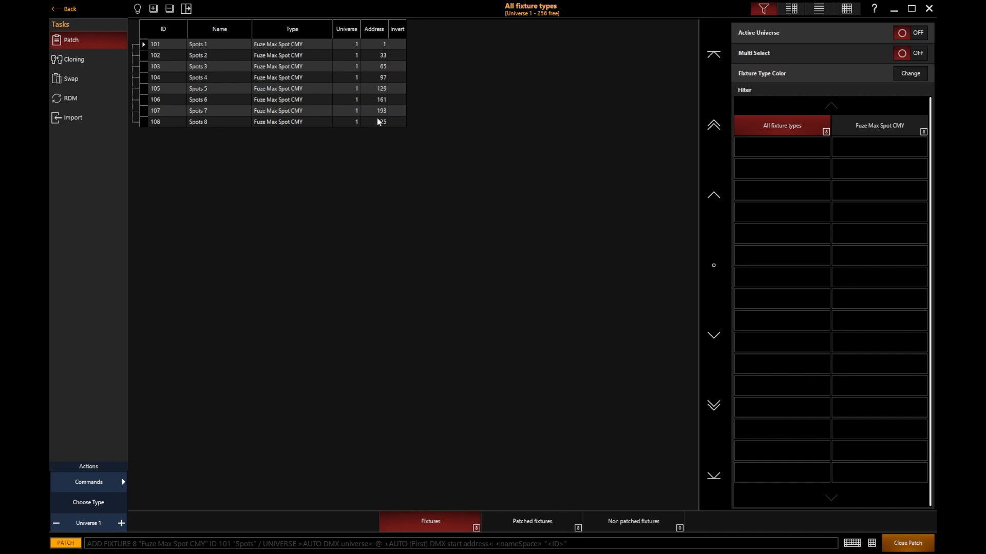
mouse_move(389, 234)
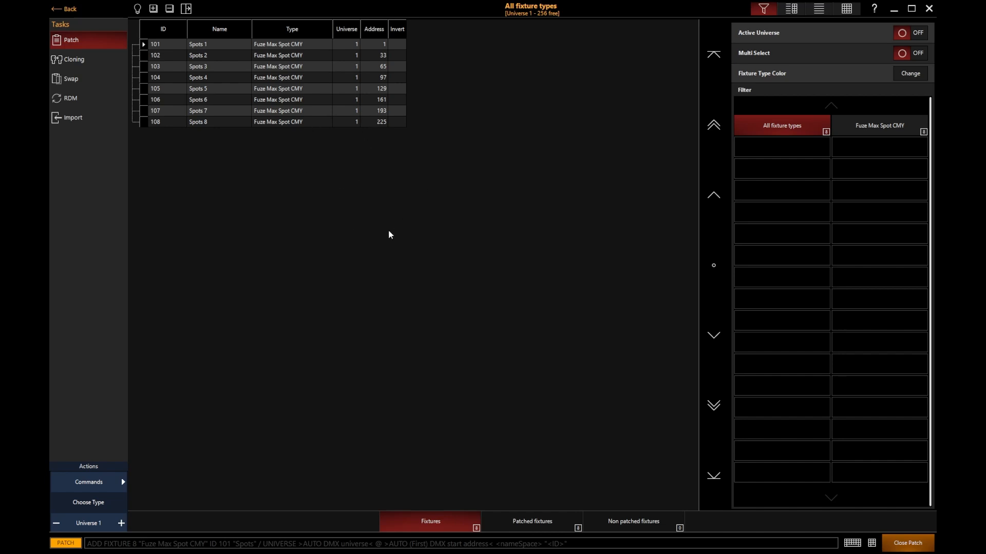
mouse_move(886, 114)
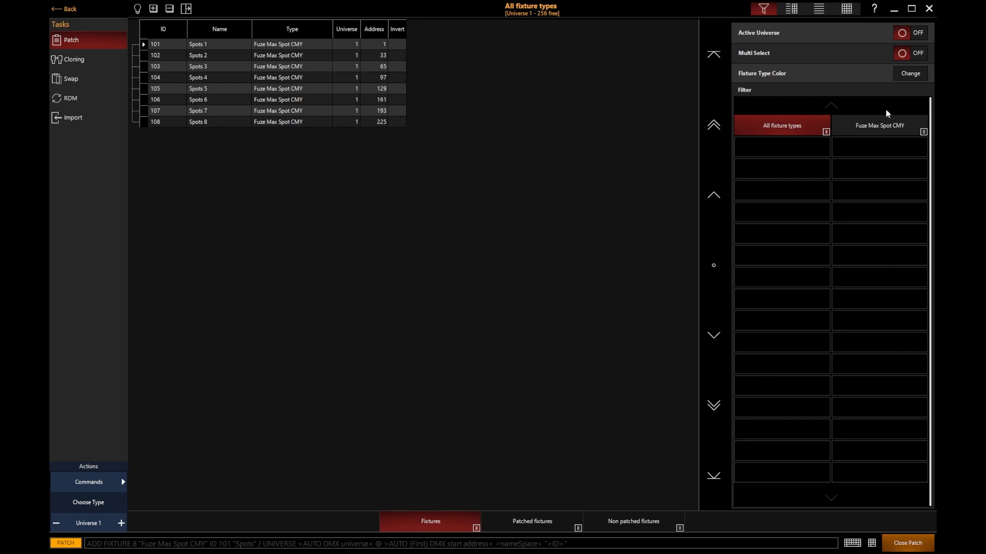
mouse_move(819, 142)
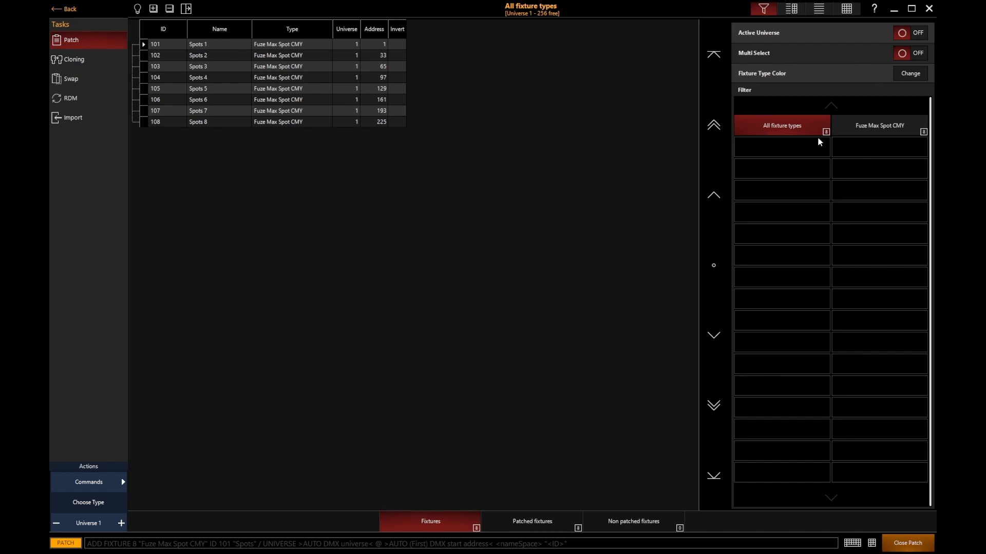
click(877, 125)
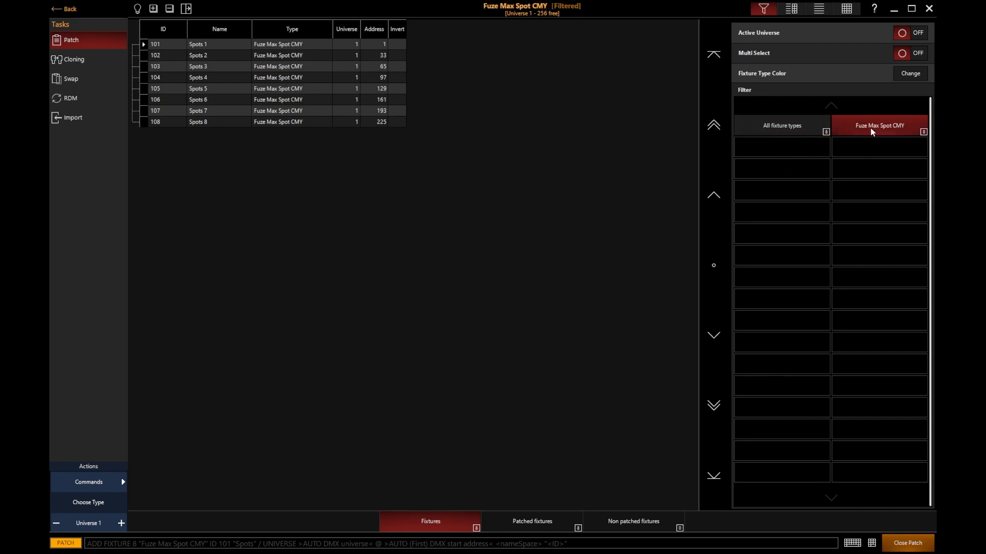
mouse_move(861, 148)
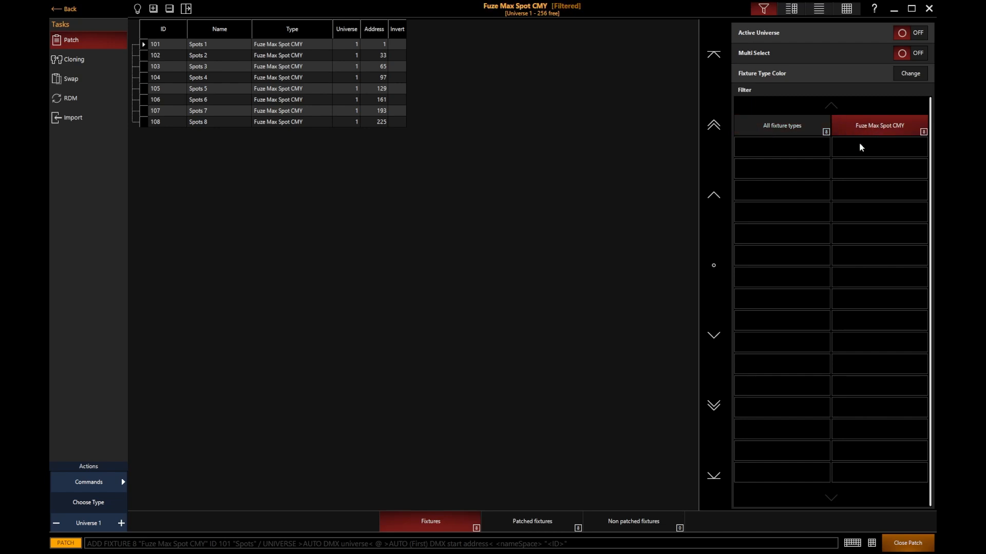
click(781, 126)
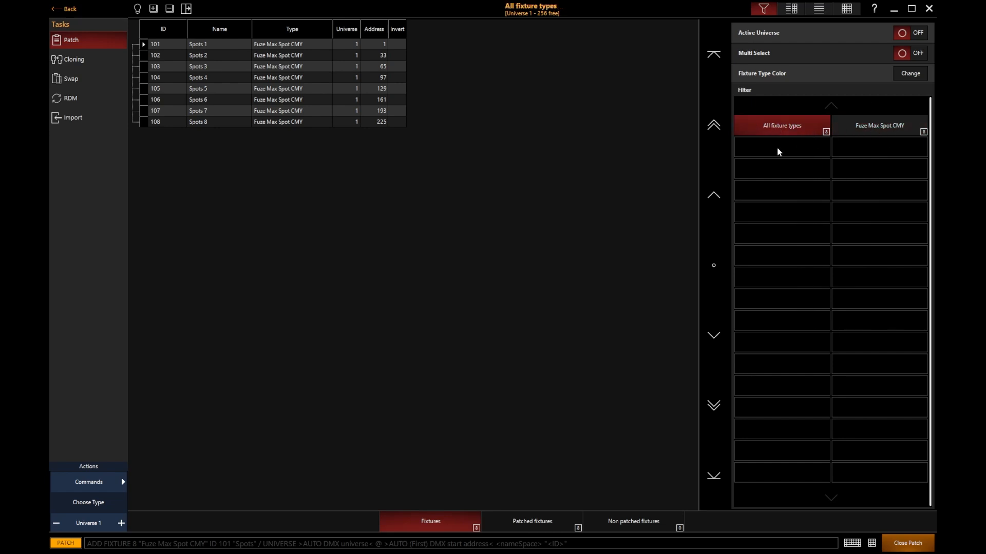
mouse_move(790, 152)
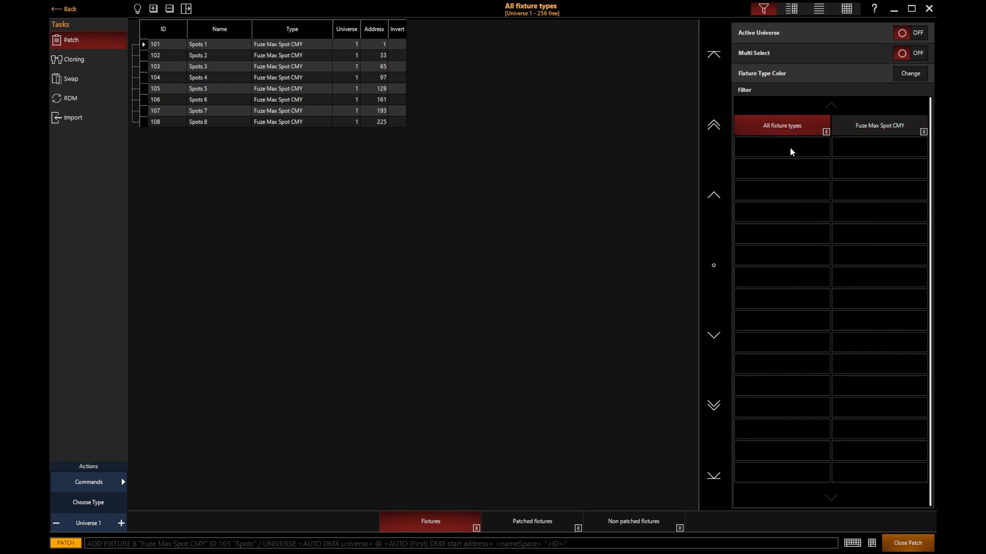
mouse_move(774, 174)
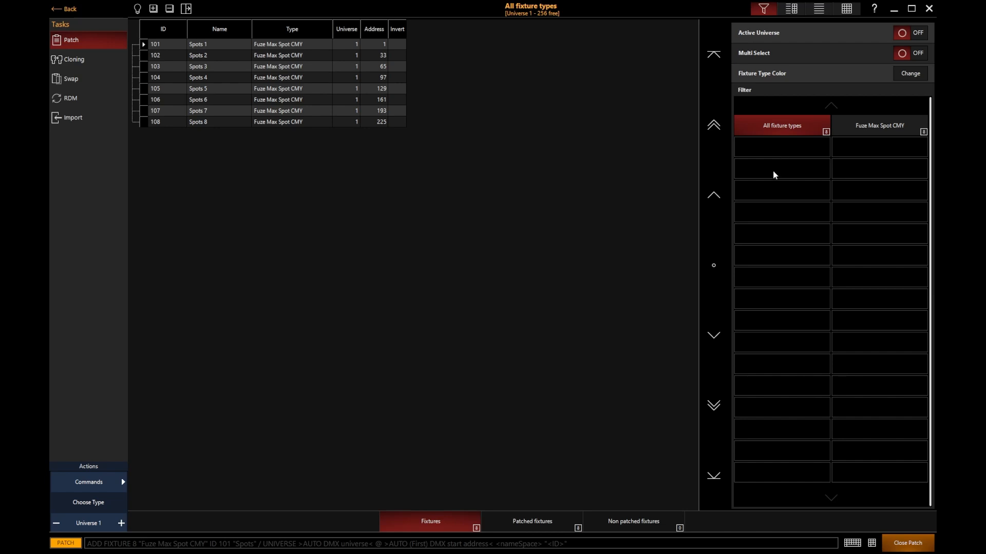
mouse_move(512, 521)
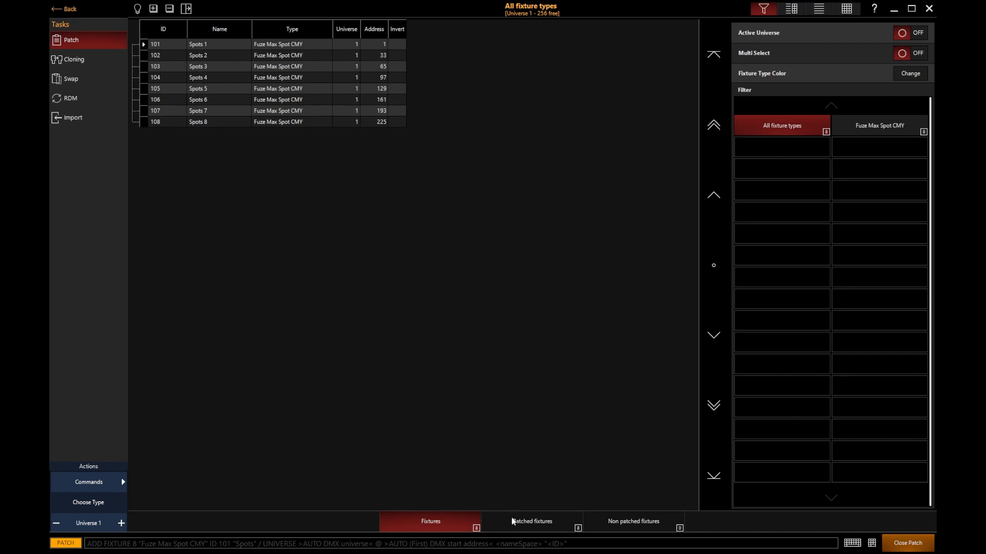
click(531, 521)
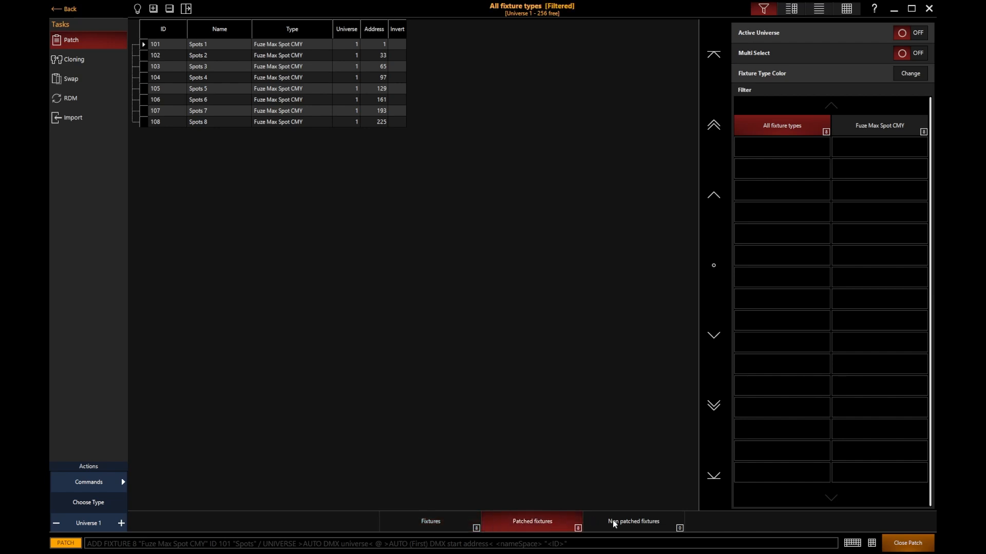
click(631, 525)
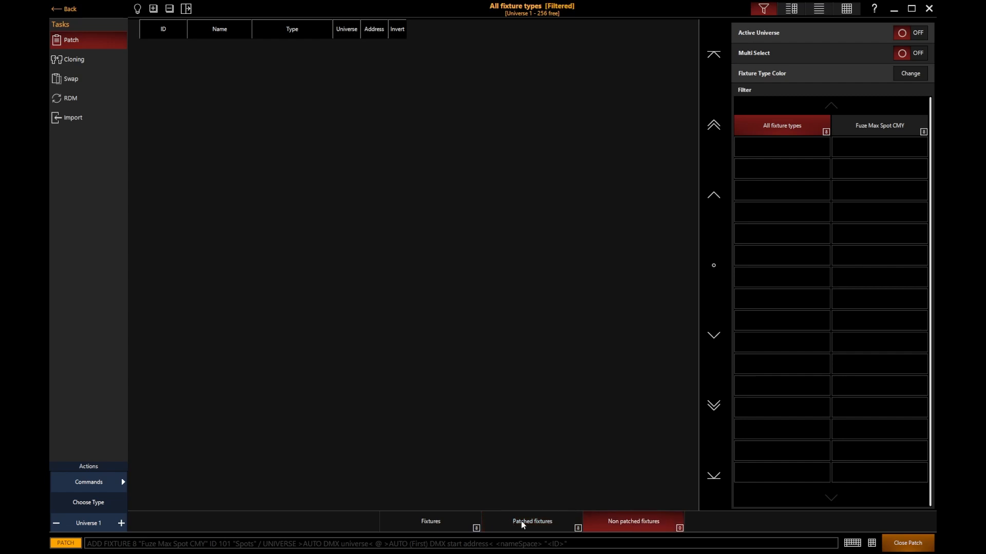
mouse_move(529, 525)
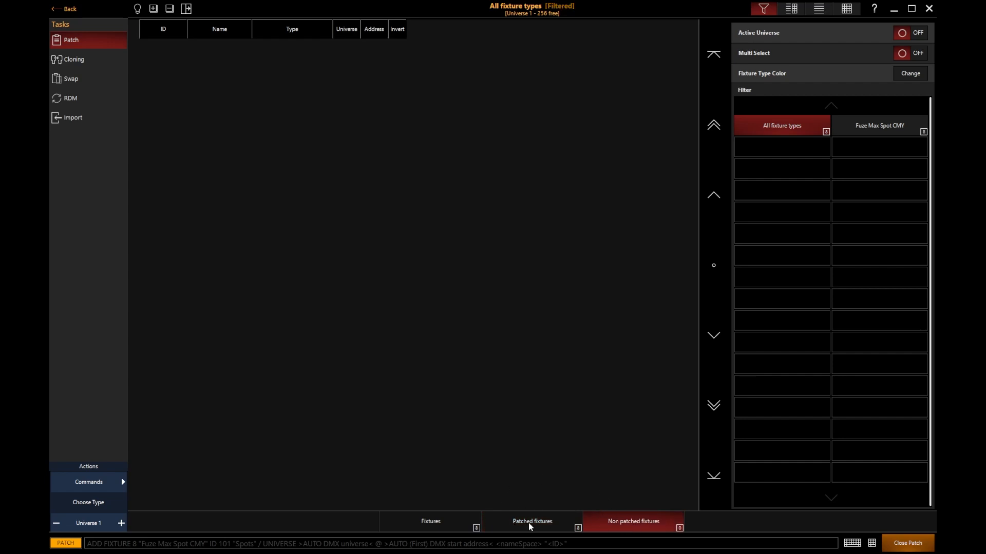
click(531, 522)
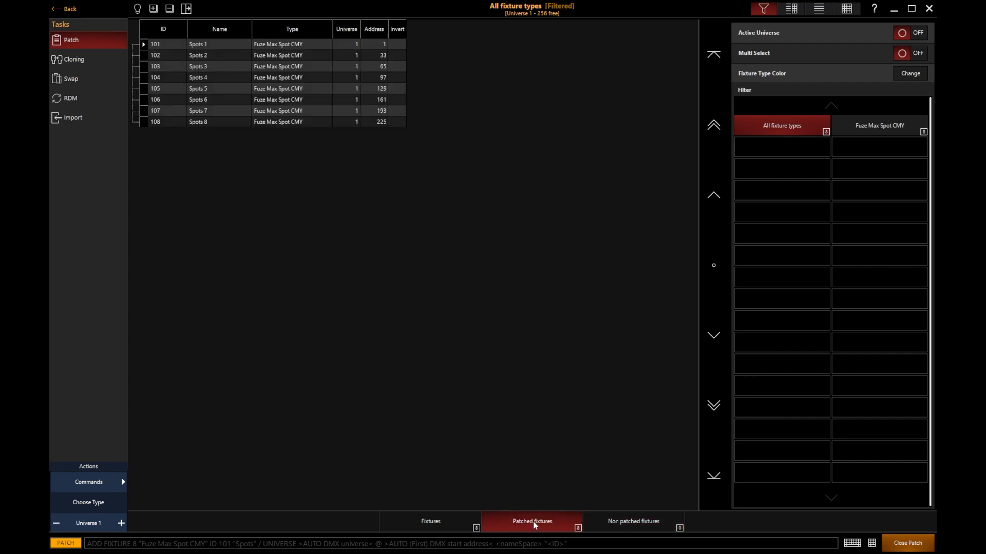
mouse_move(657, 525)
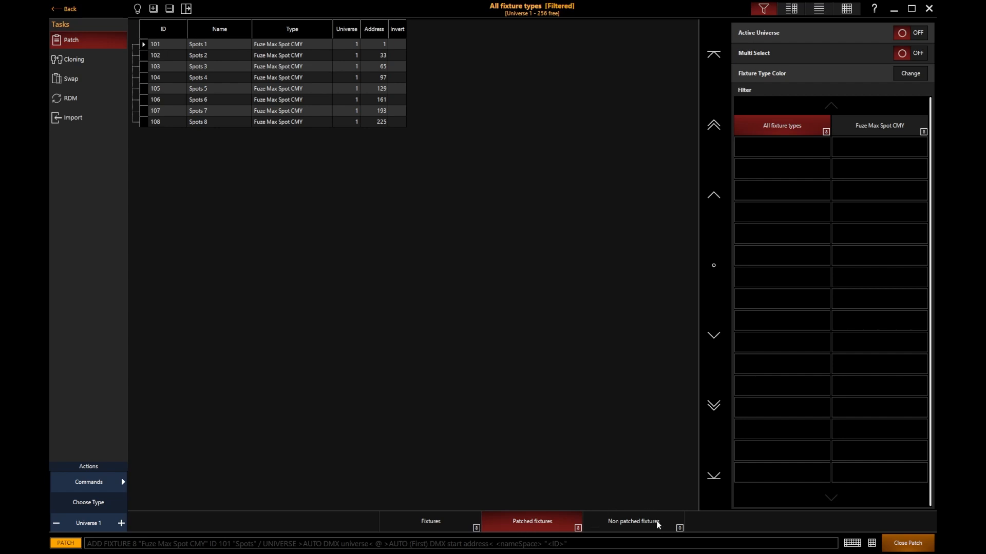
click(430, 521)
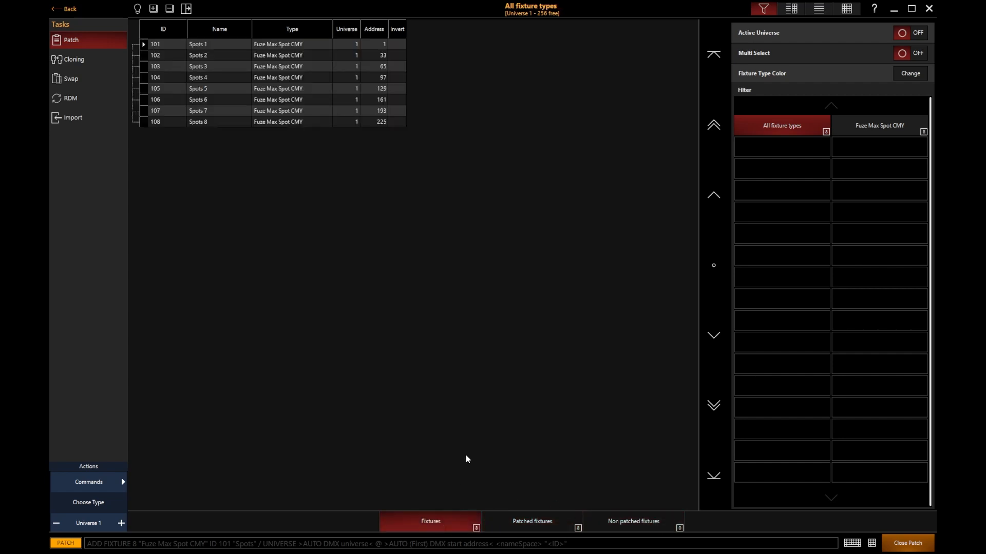